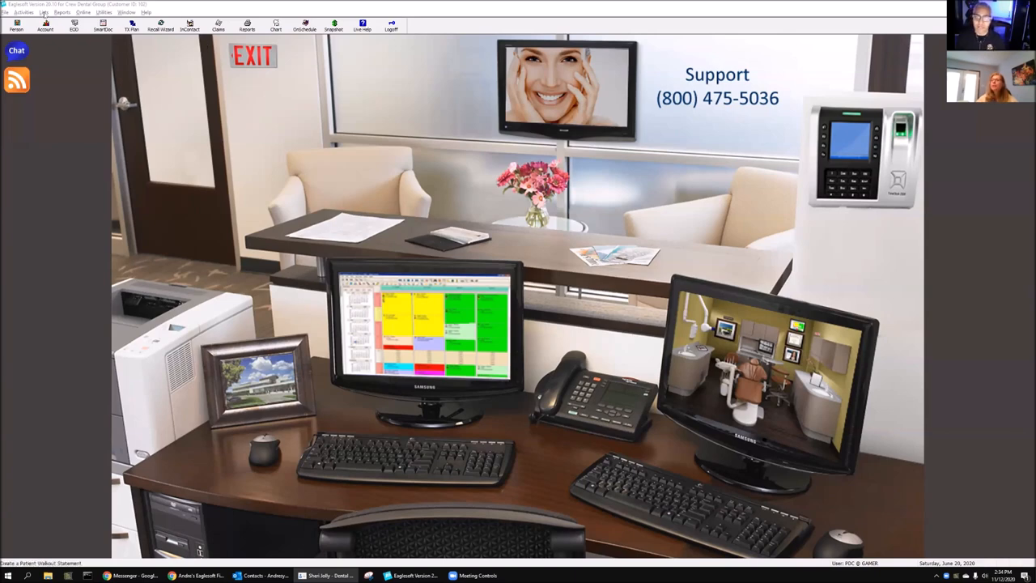
Start a Bulk Insurance Payment from the Activities menu
{"action": "left_click", "coordinate": [22, 13]}
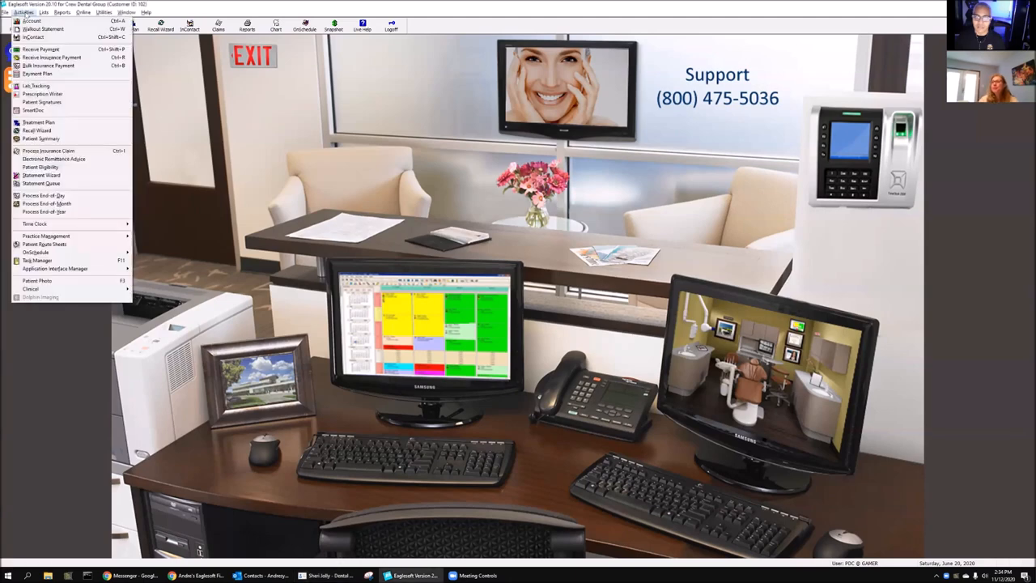
{"action": "mouse_move", "coordinate": [49, 64]}
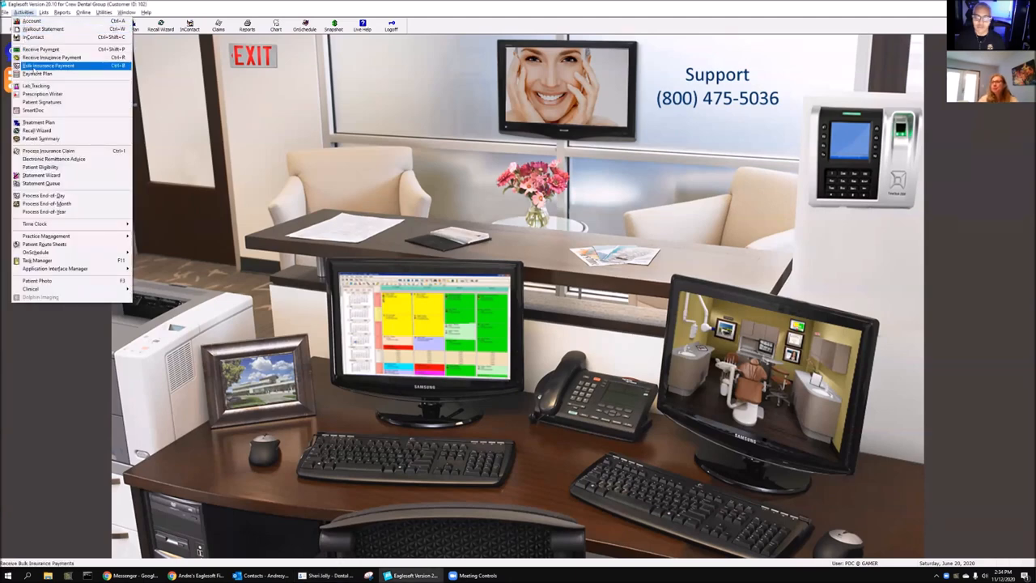
{"action": "left_click", "coordinate": [49, 64]}
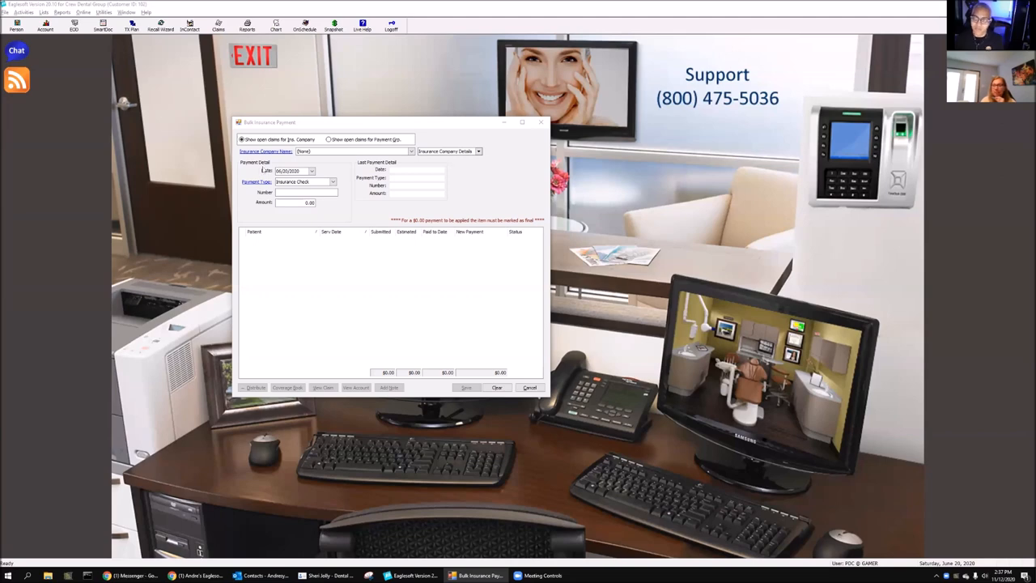
Pick an insurer from the Insurance Company Name dropdown to load its open claims
{"action": "left_click", "coordinate": [353, 152]}
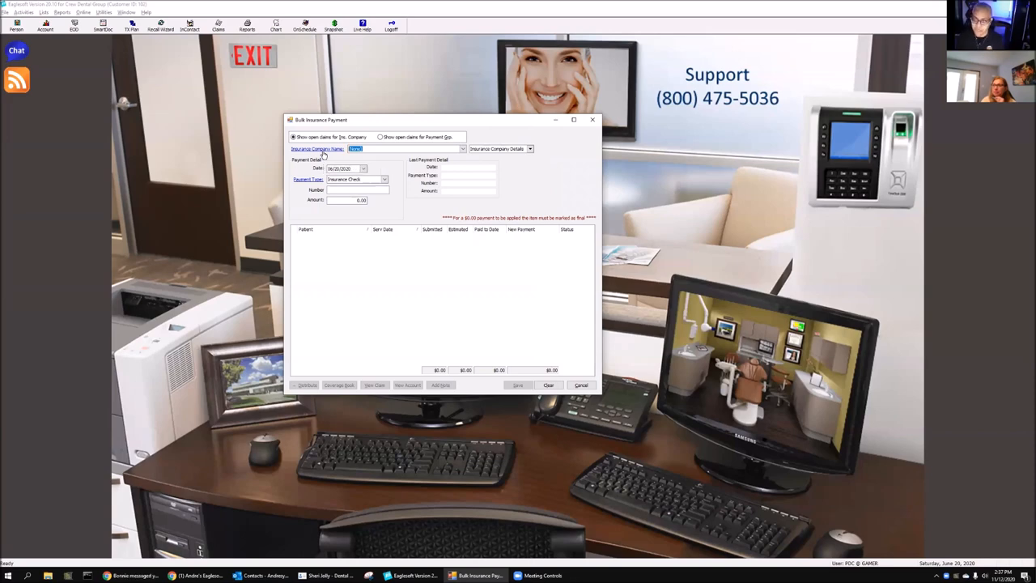
{"action": "left_click", "coordinate": [463, 149]}
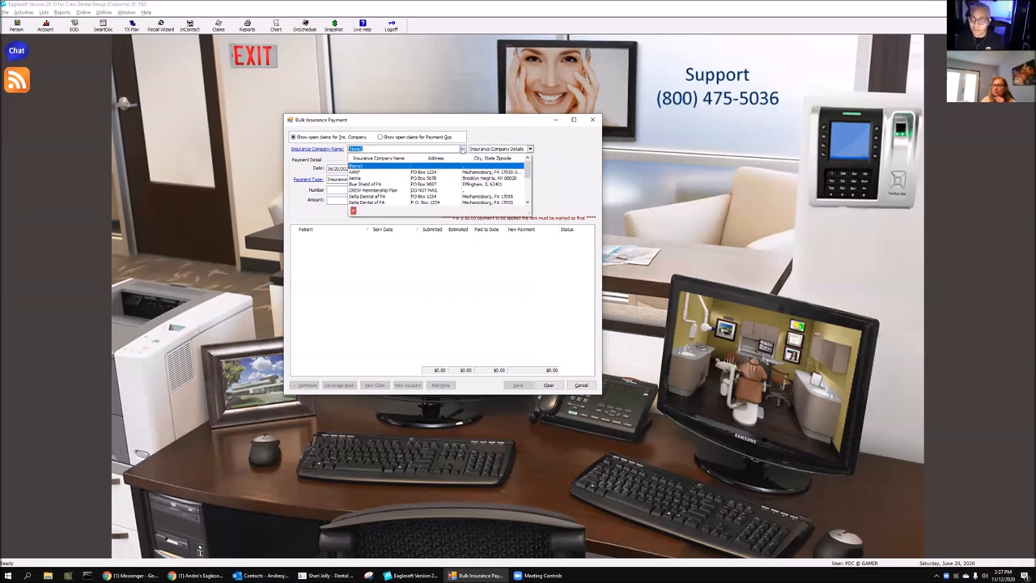
{"action": "left_click", "coordinate": [366, 179]}
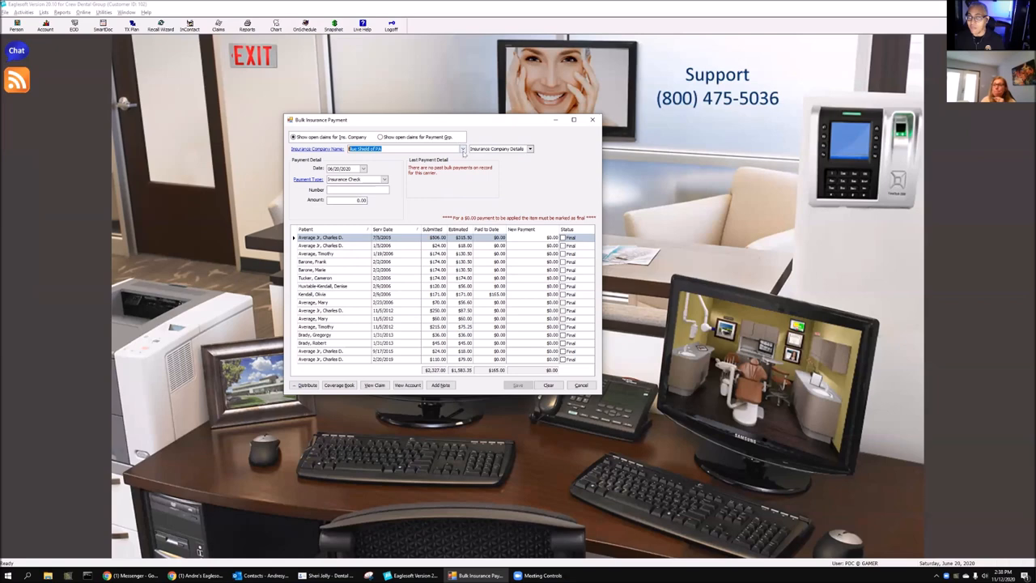
Browse other carriers in the dropdown and settle on the insurer with two open claims
{"action": "left_click", "coordinate": [463, 149]}
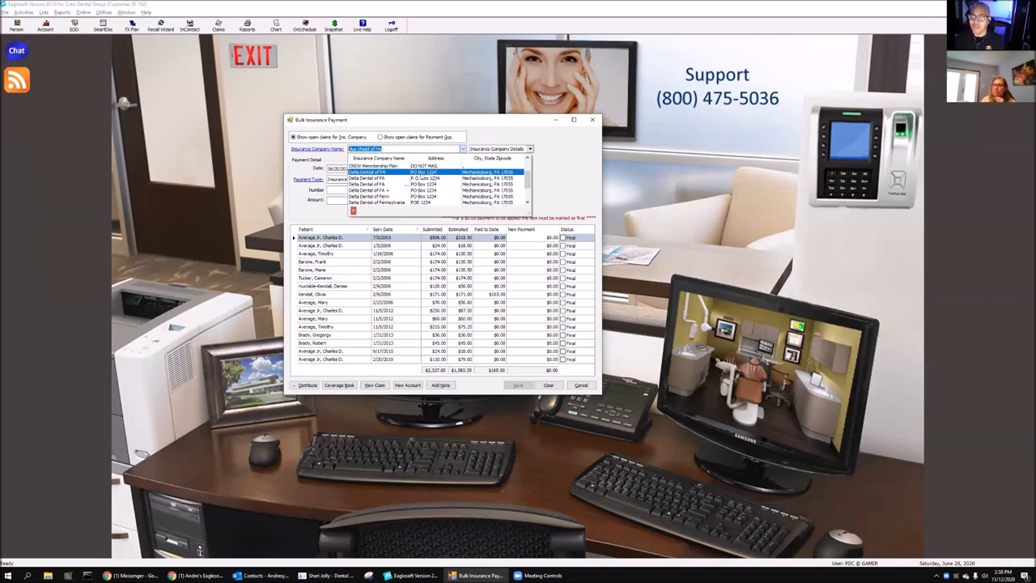
{"action": "left_click", "coordinate": [381, 191]}
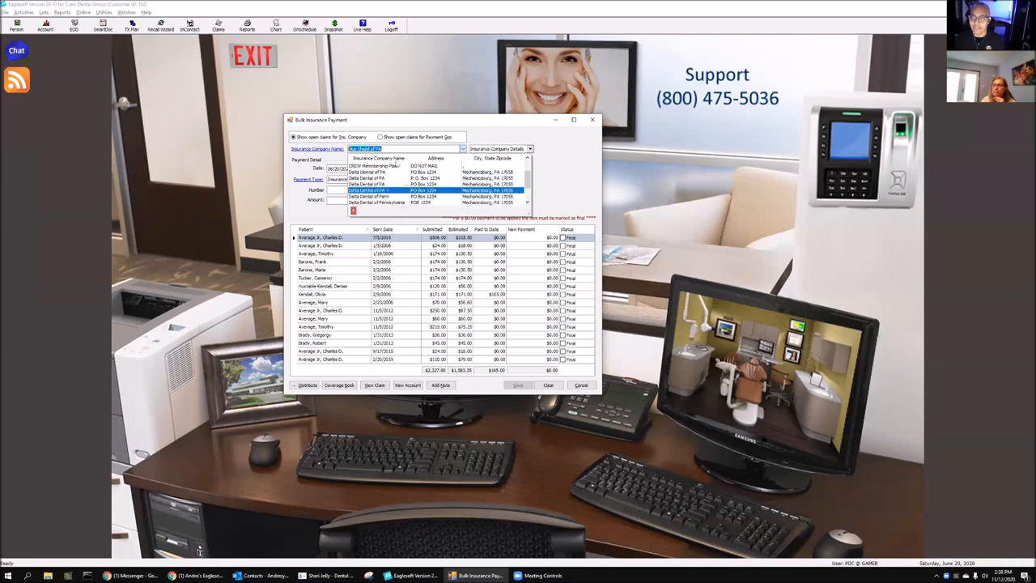
{"action": "left_click", "coordinate": [372, 179]}
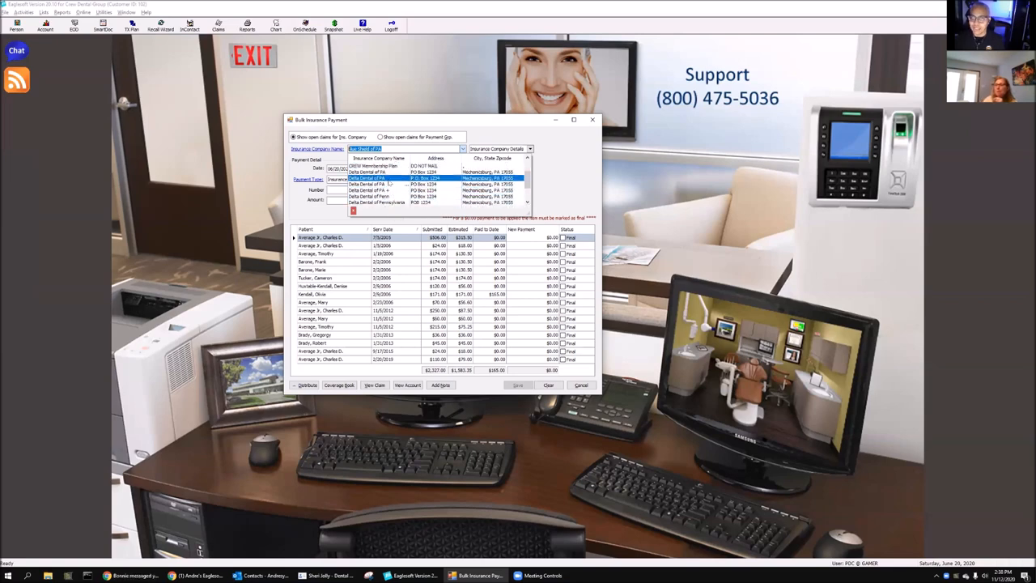
{"action": "left_click", "coordinate": [397, 191]}
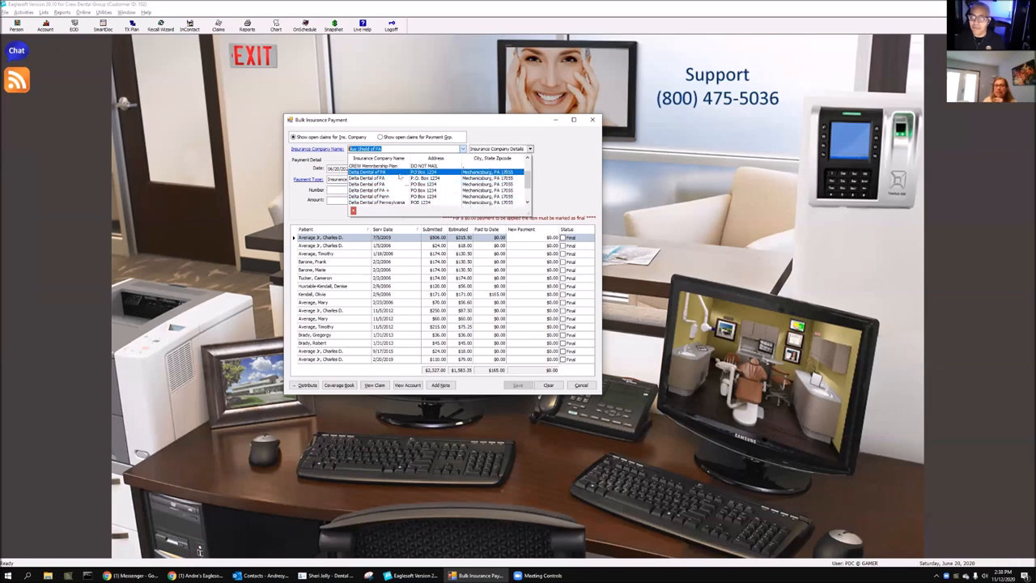
{"action": "left_click", "coordinate": [366, 178]}
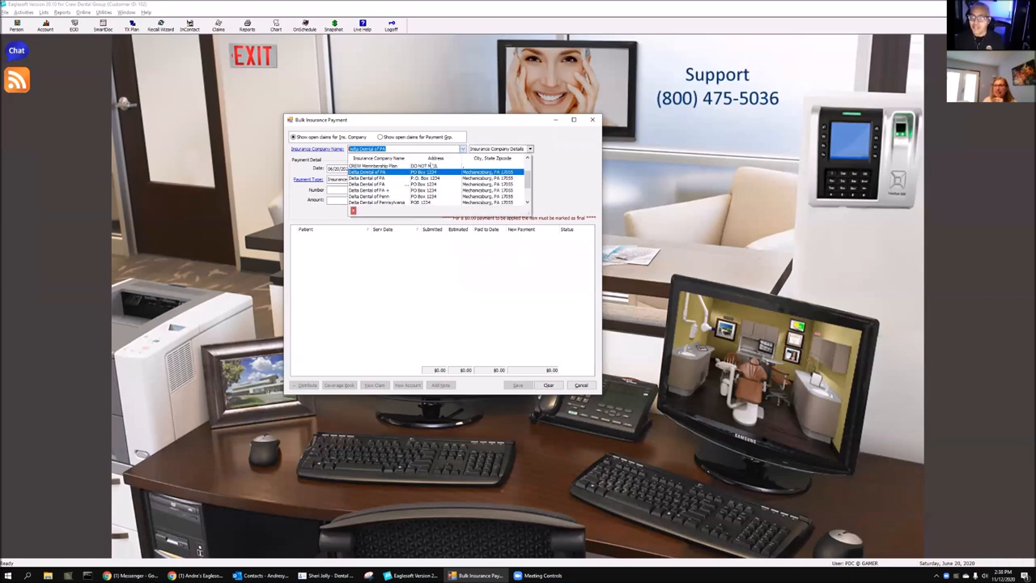
{"action": "left_click", "coordinate": [371, 171]}
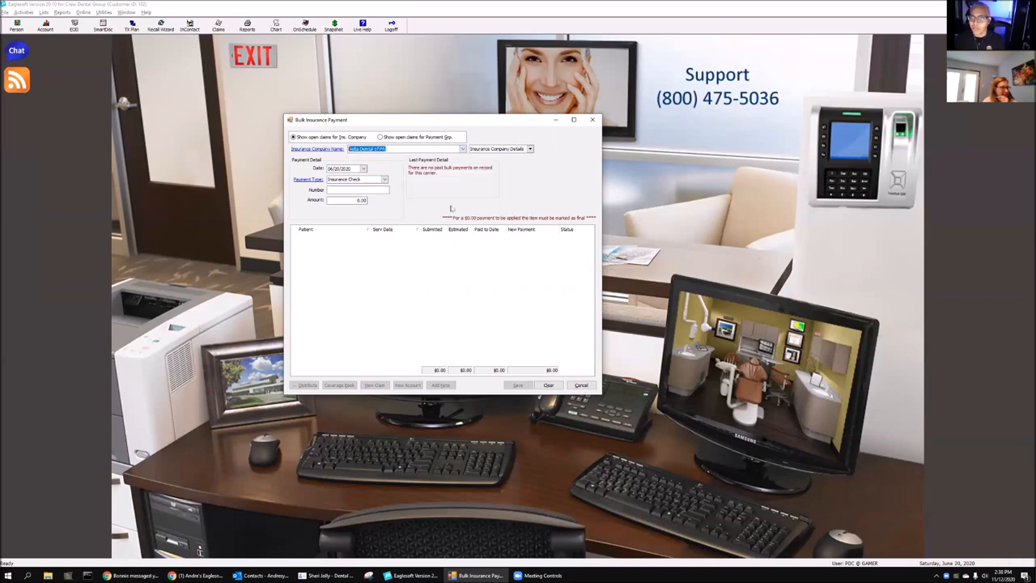
{"action": "left_click", "coordinate": [463, 149]}
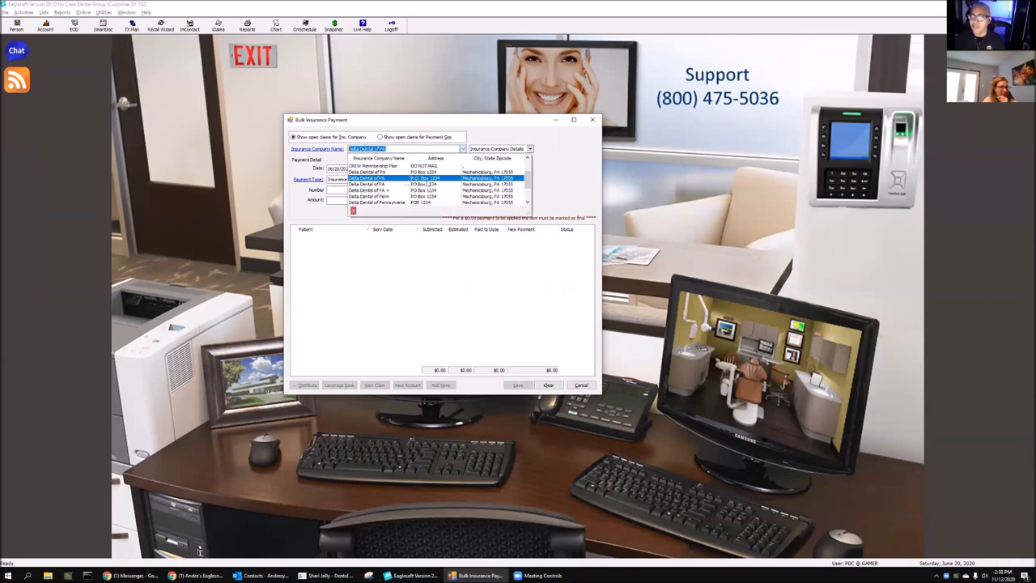
{"action": "left_click", "coordinate": [366, 178]}
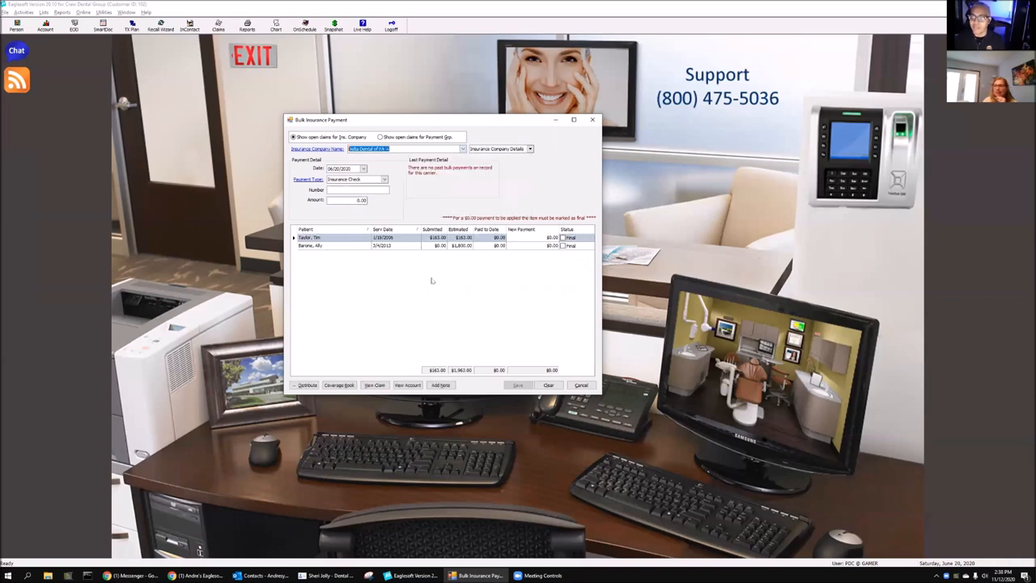
{"action": "mouse_move", "coordinate": [384, 278]}
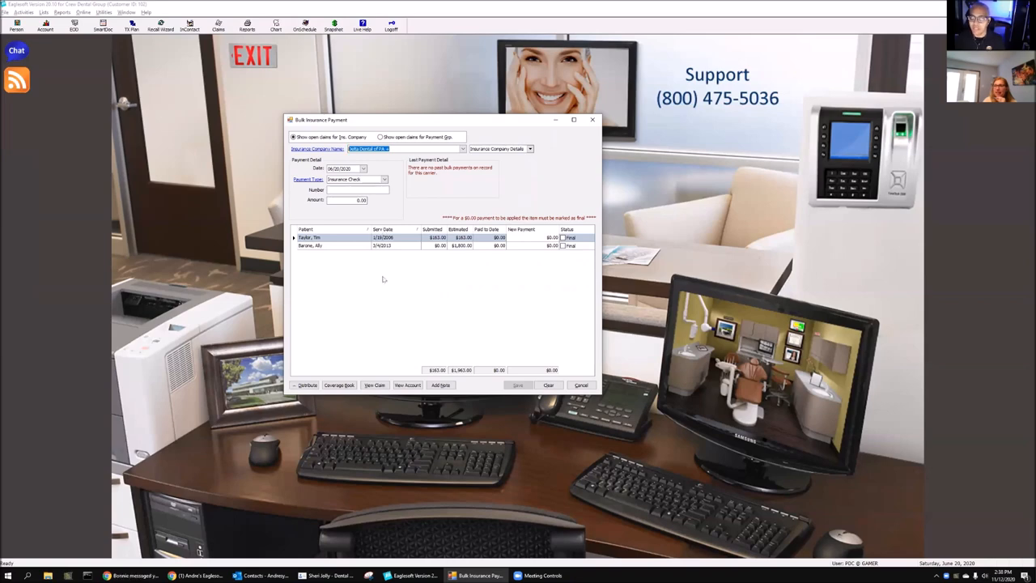
{"action": "mouse_move", "coordinate": [406, 279]}
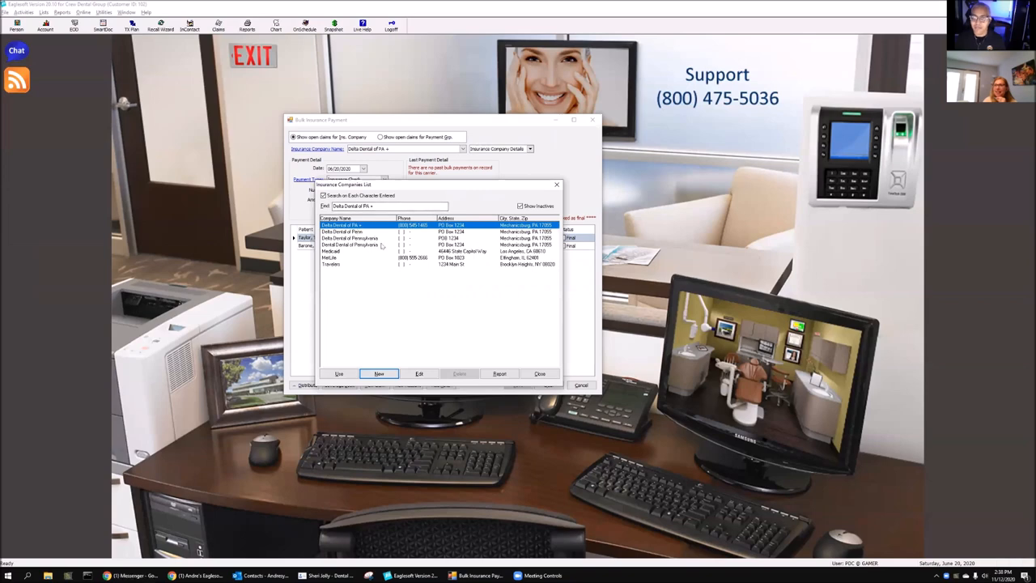
{"action": "mouse_move", "coordinate": [386, 249]}
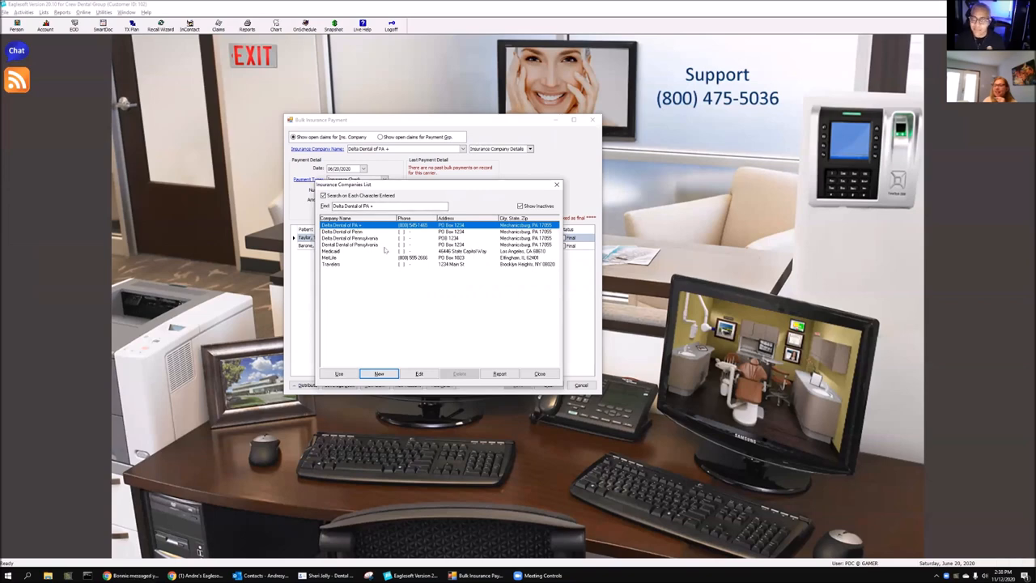
Browse carriers in the Insurance Companies List, then close it back to the payment window
{"action": "left_click", "coordinate": [365, 244]}
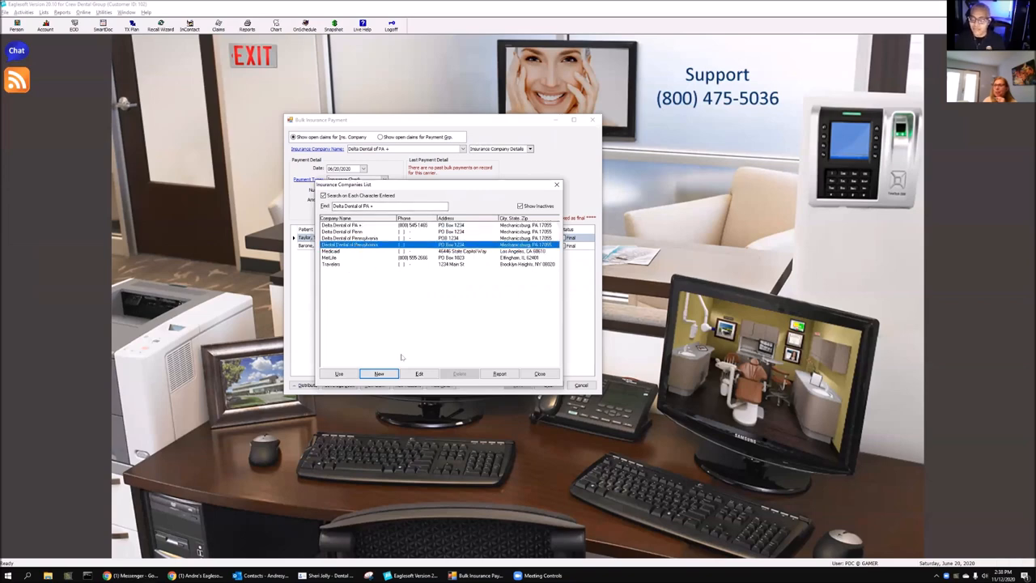
{"action": "left_click", "coordinate": [418, 372]}
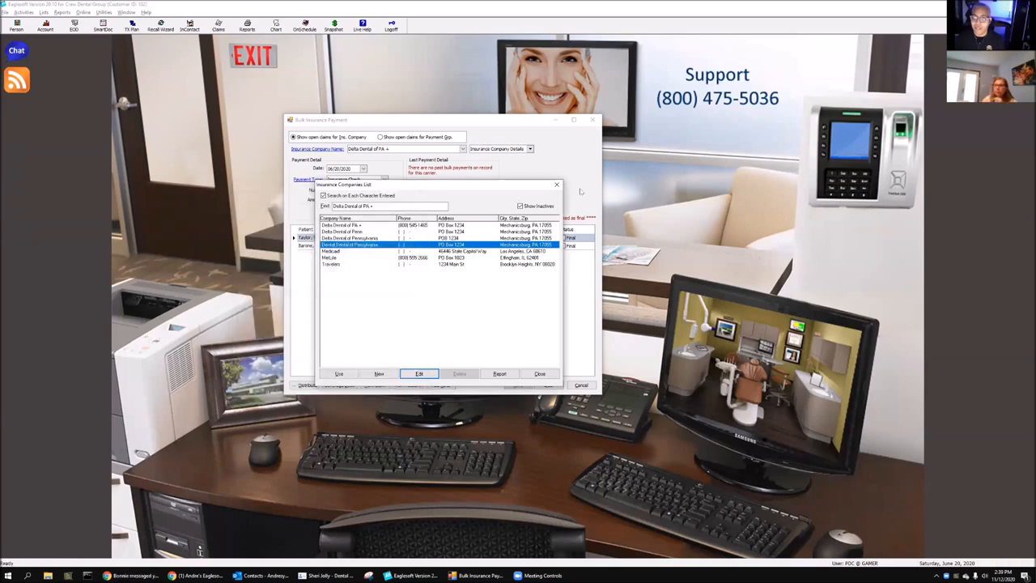
{"action": "left_click", "coordinate": [418, 372]}
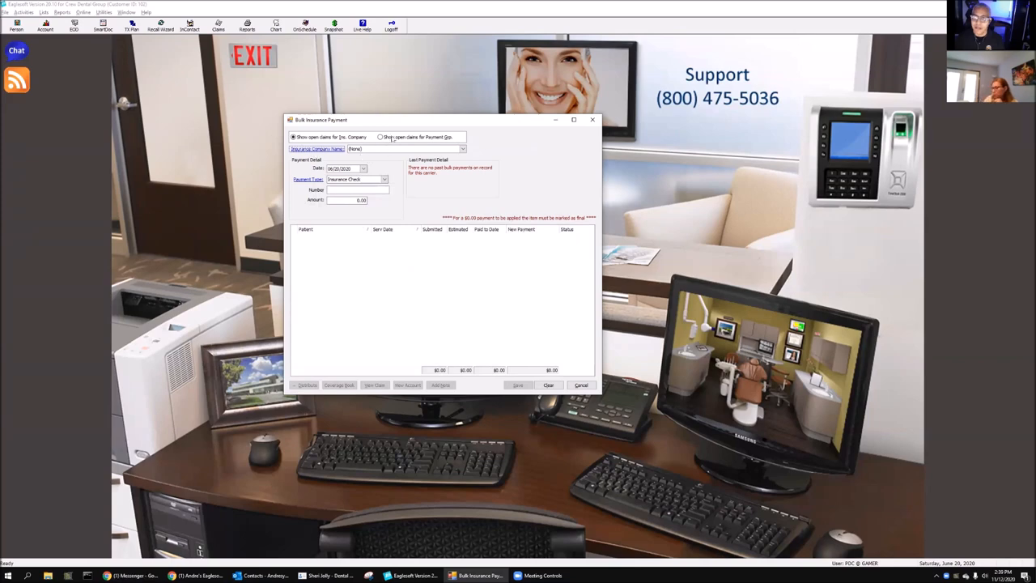
List open claims by payment group, then switch back to listing by insurance company
{"action": "left_click", "coordinate": [380, 136]}
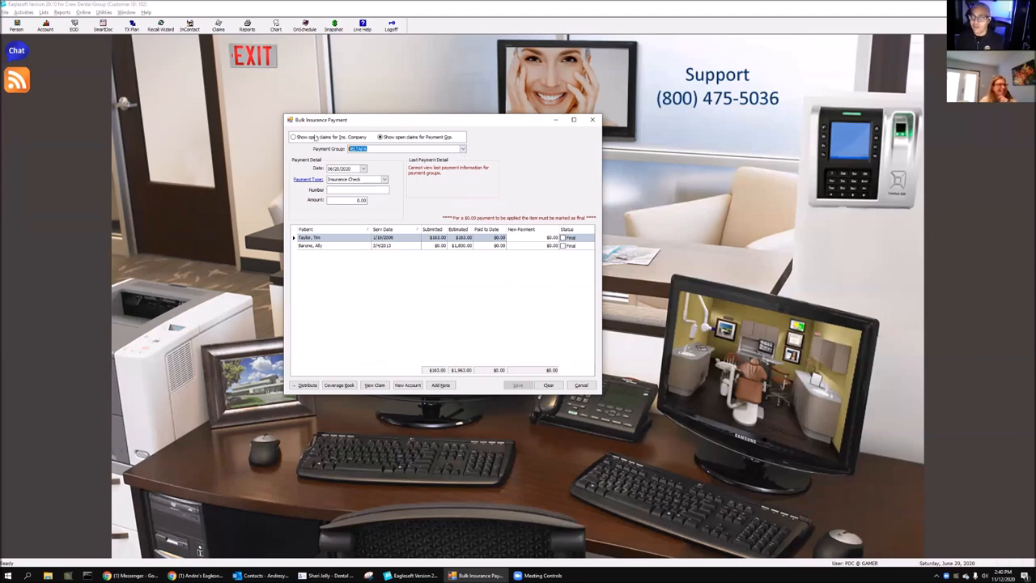
{"action": "left_click", "coordinate": [294, 136]}
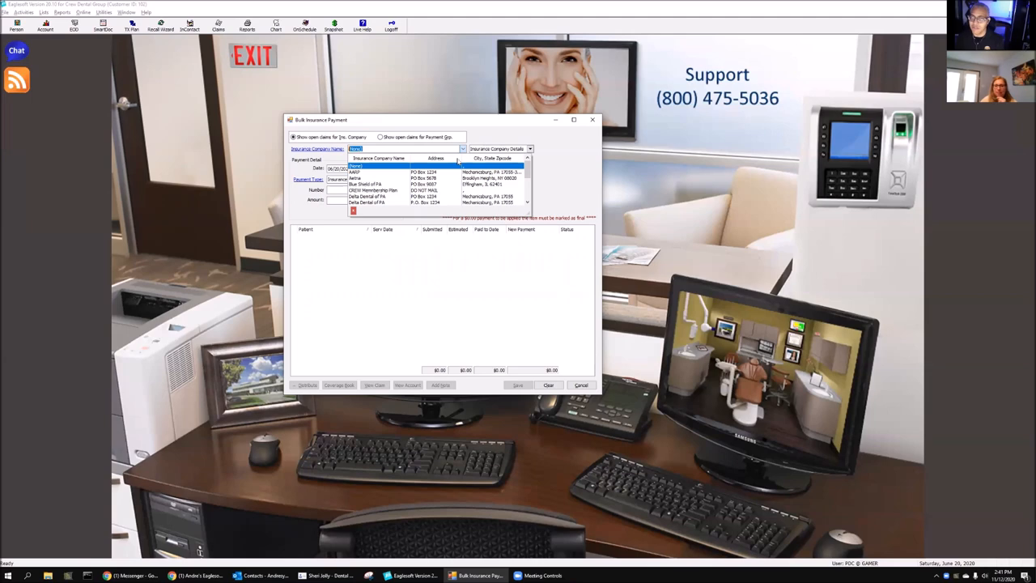
{"action": "mouse_move", "coordinate": [476, 167]}
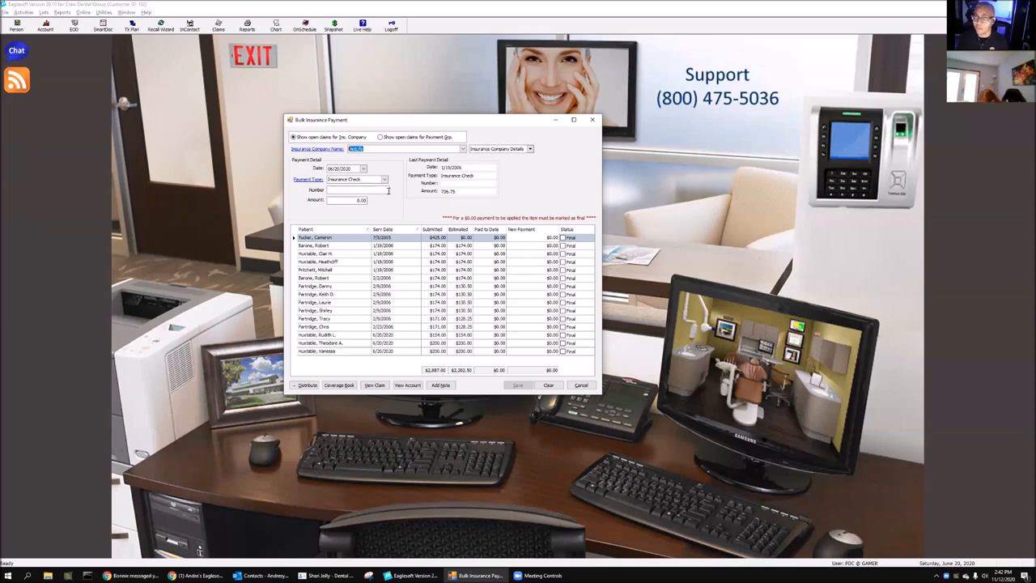
{"action": "mouse_move", "coordinate": [388, 186]}
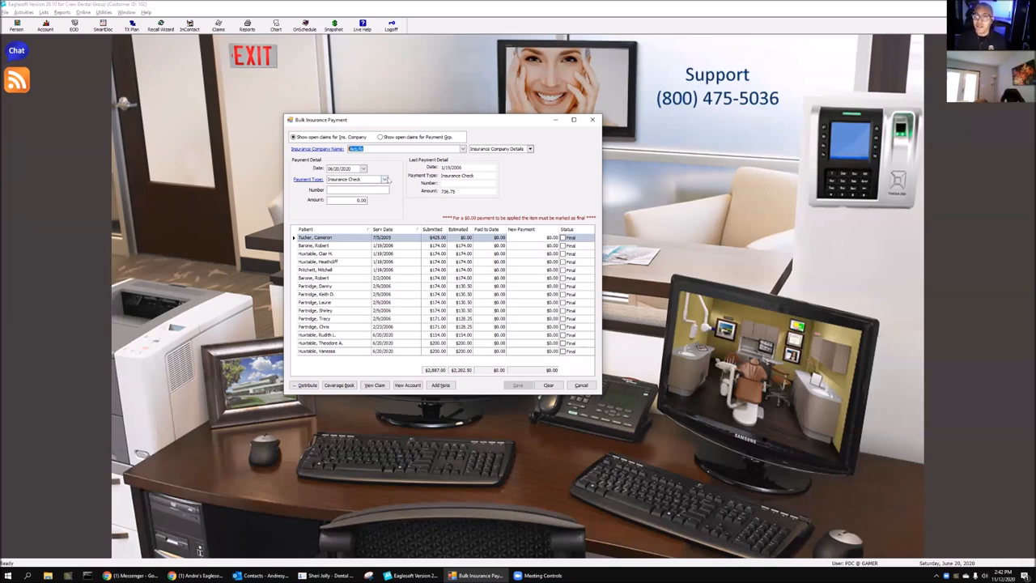
Set the MetLife payment type to Insurance Check
{"action": "left_click", "coordinate": [385, 178]}
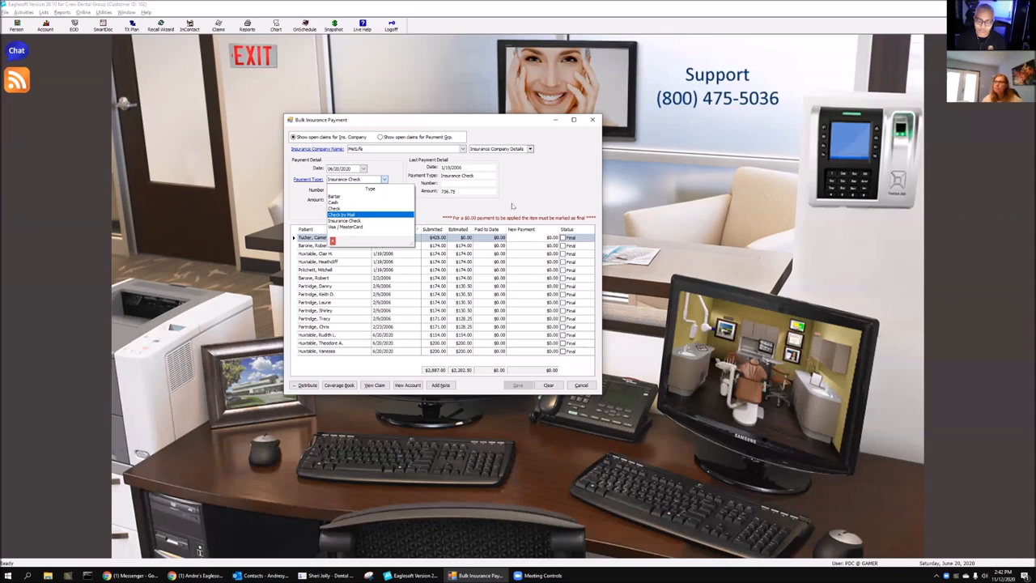
{"action": "left_click", "coordinate": [344, 220]}
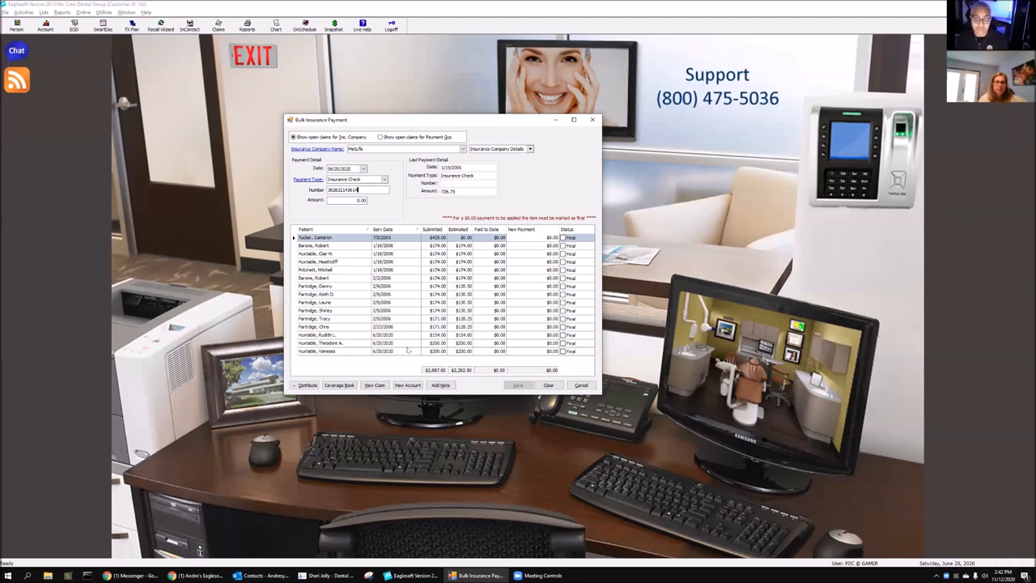
{"action": "mouse_move", "coordinate": [408, 349]}
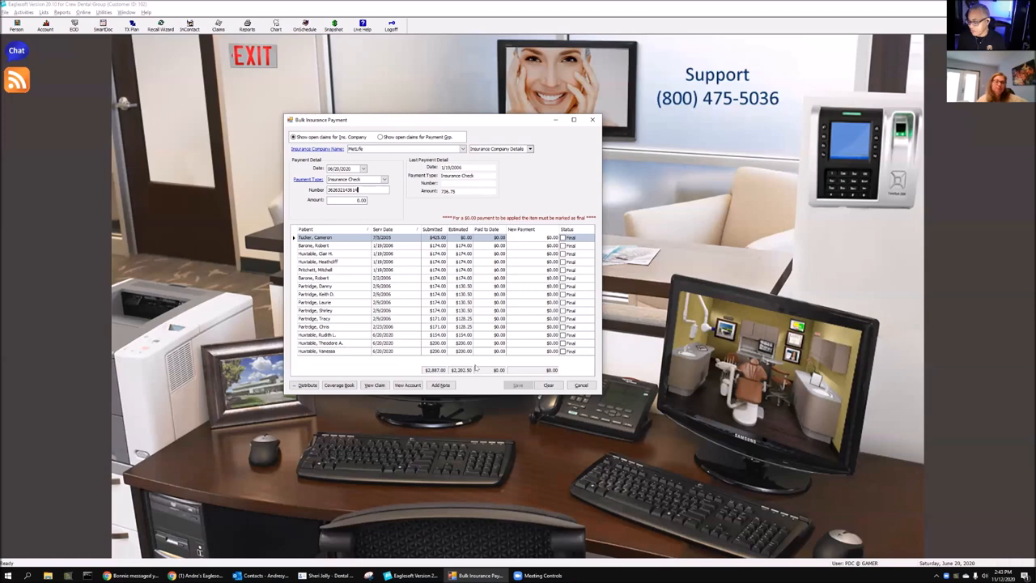
{"action": "mouse_move", "coordinate": [573, 204]}
{"action": "type", "text": "1900."}
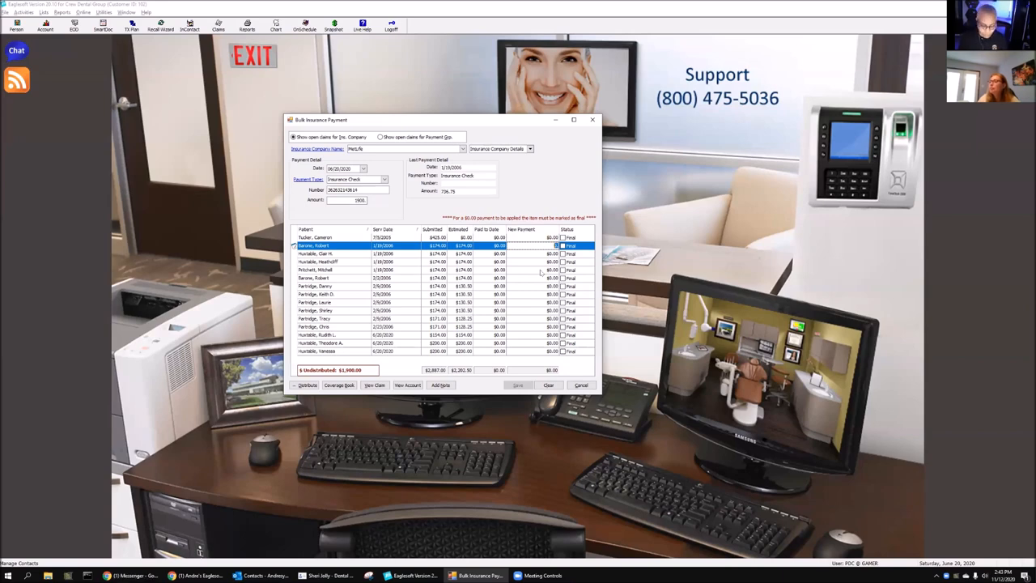
Select a MetLife claim so its procedures fill the line-item grid for distribution
{"action": "left_click", "coordinate": [552, 246]}
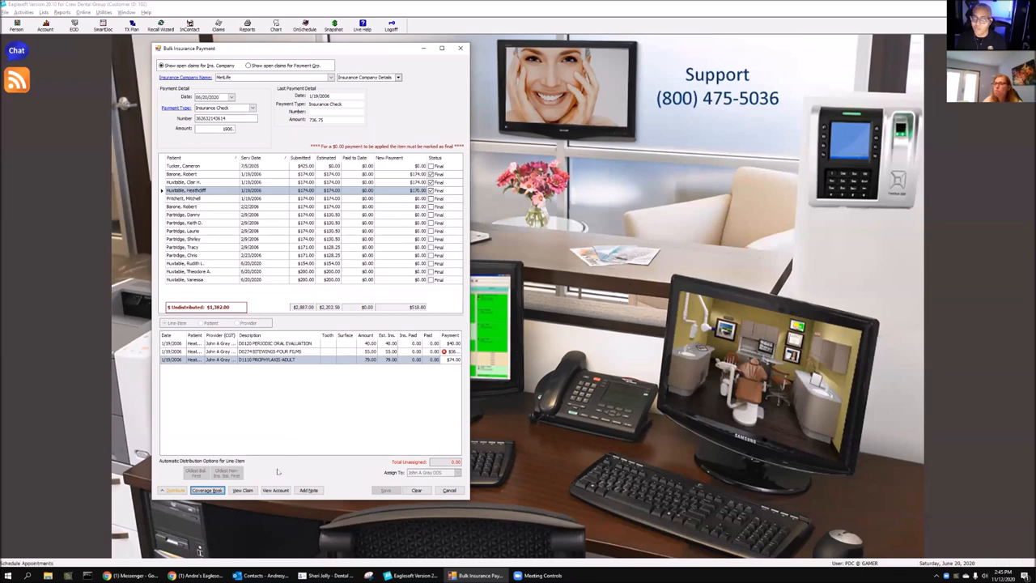
{"action": "left_click", "coordinate": [243, 489]}
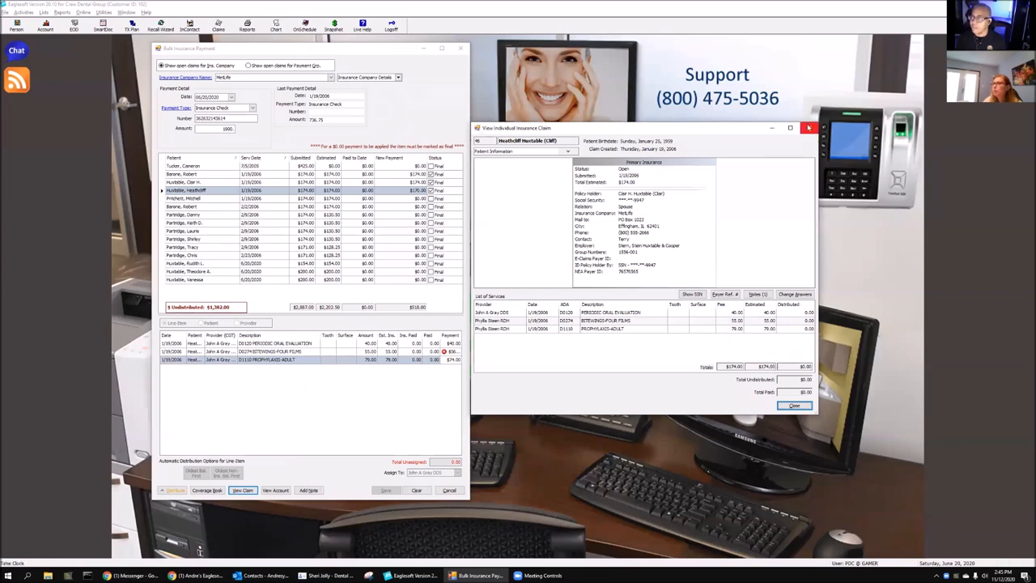
{"action": "left_click", "coordinate": [793, 405]}
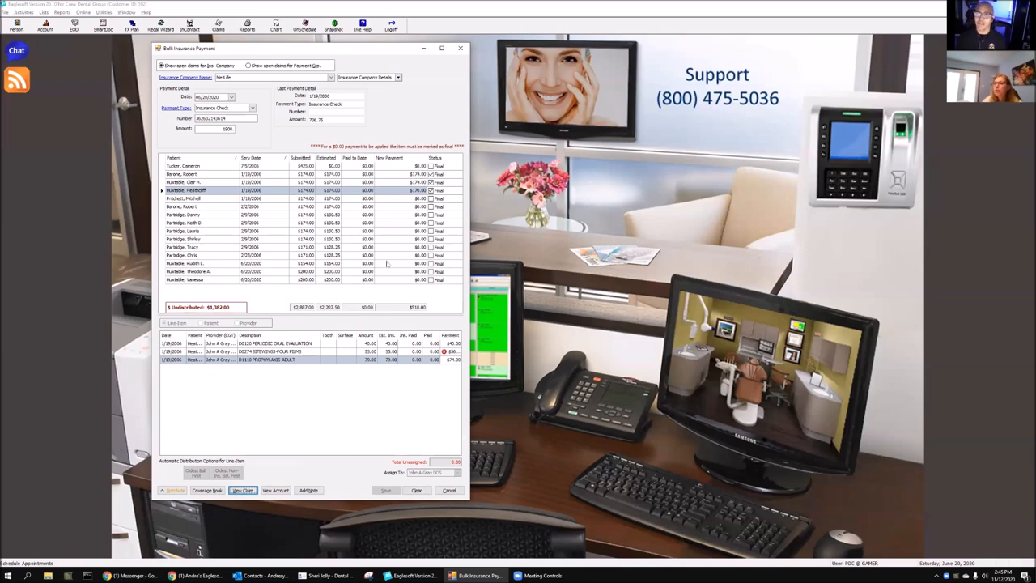
{"action": "mouse_move", "coordinate": [423, 327]}
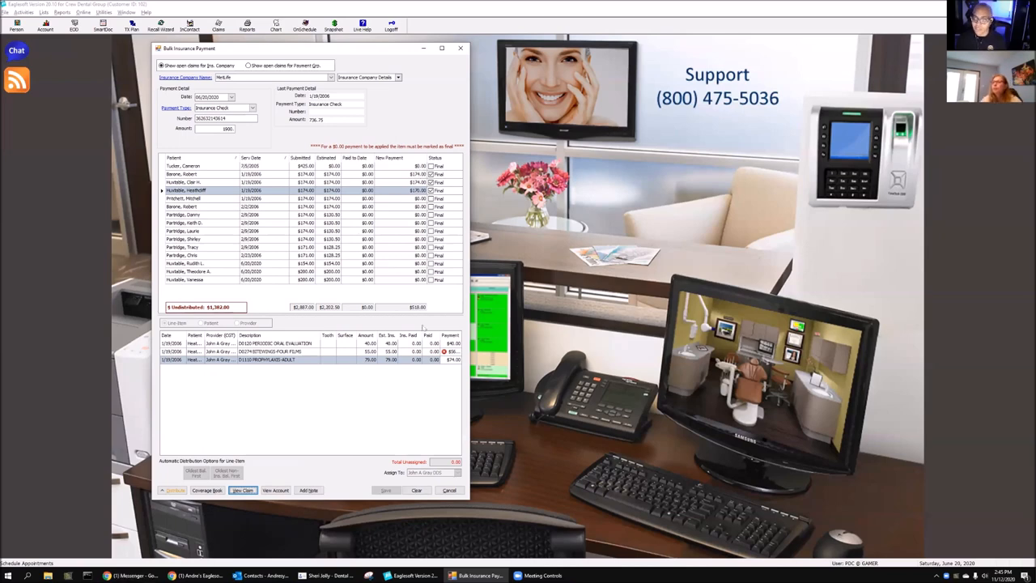